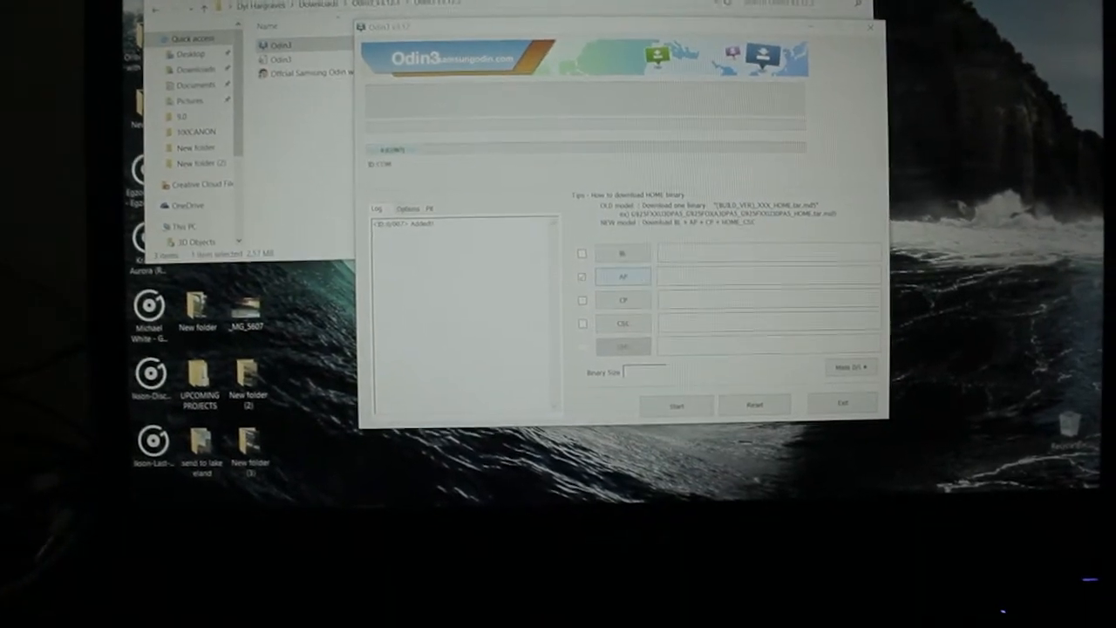
# Step: Load the twrp klte .img.tar from Downloads into Odin3's AP slot
pyautogui.click(623, 275)
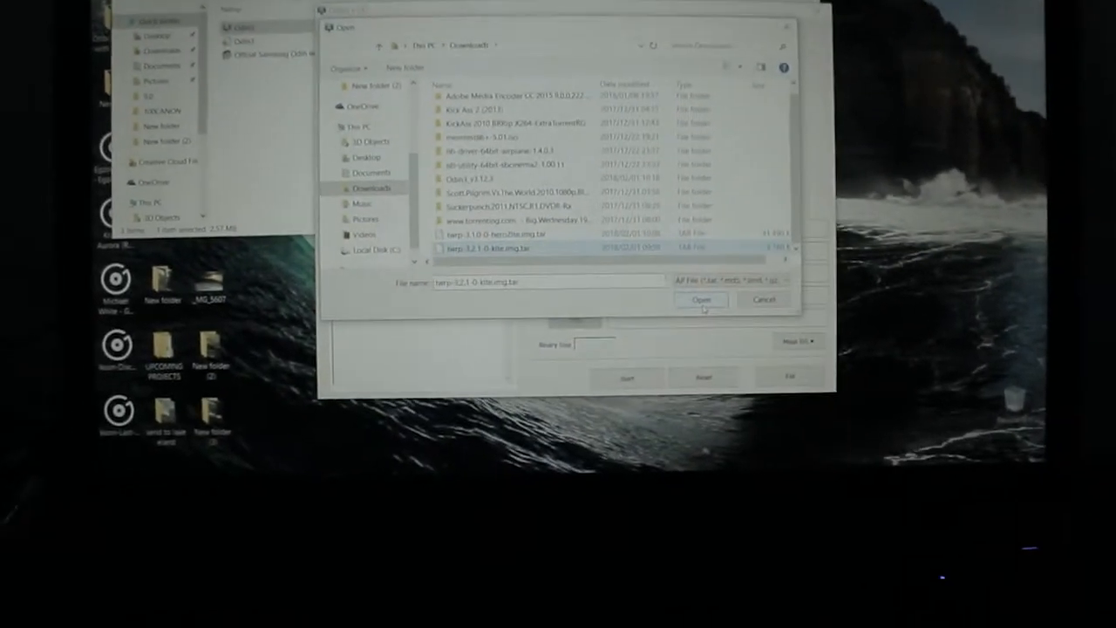
pyautogui.click(701, 300)
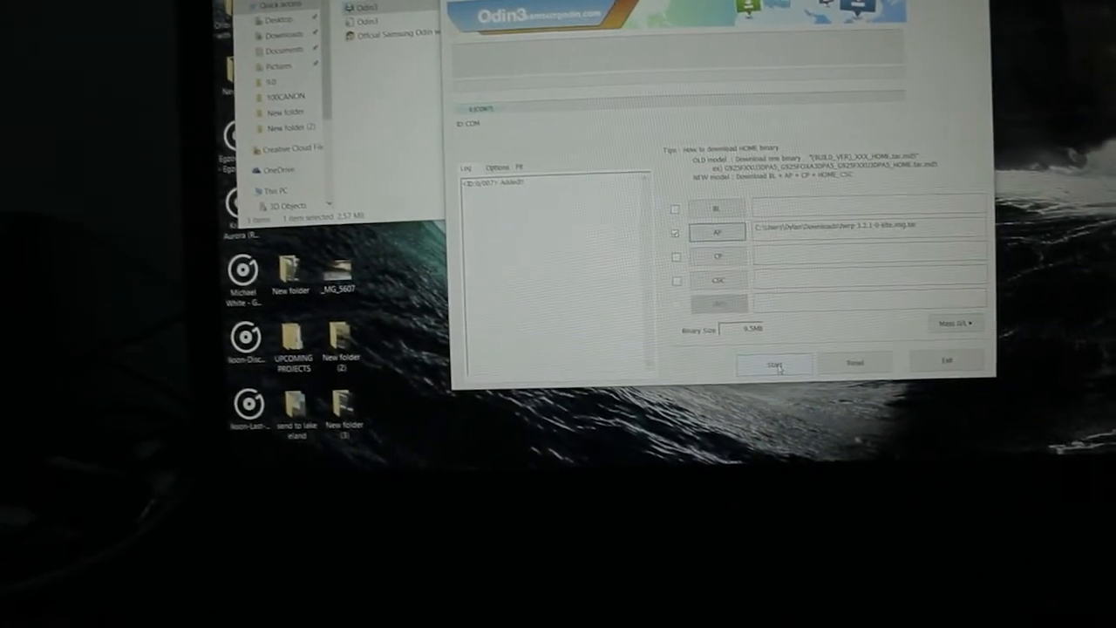
pyautogui.click(774, 362)
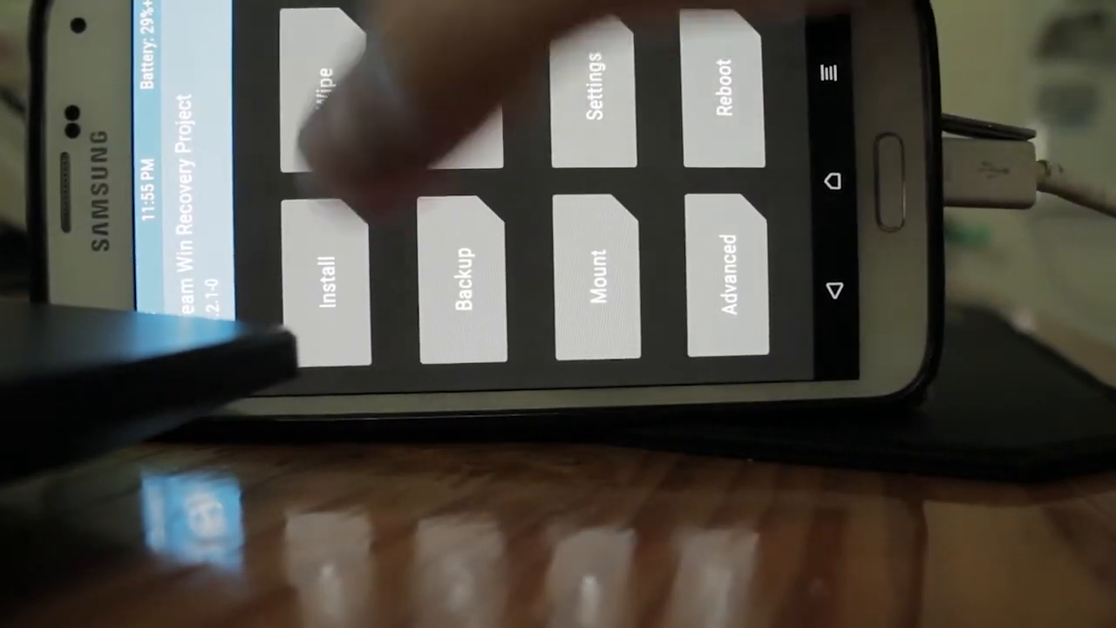
# Step: Wipe the phone's data from TWRP's Wipe menu
pyautogui.click(332, 96)
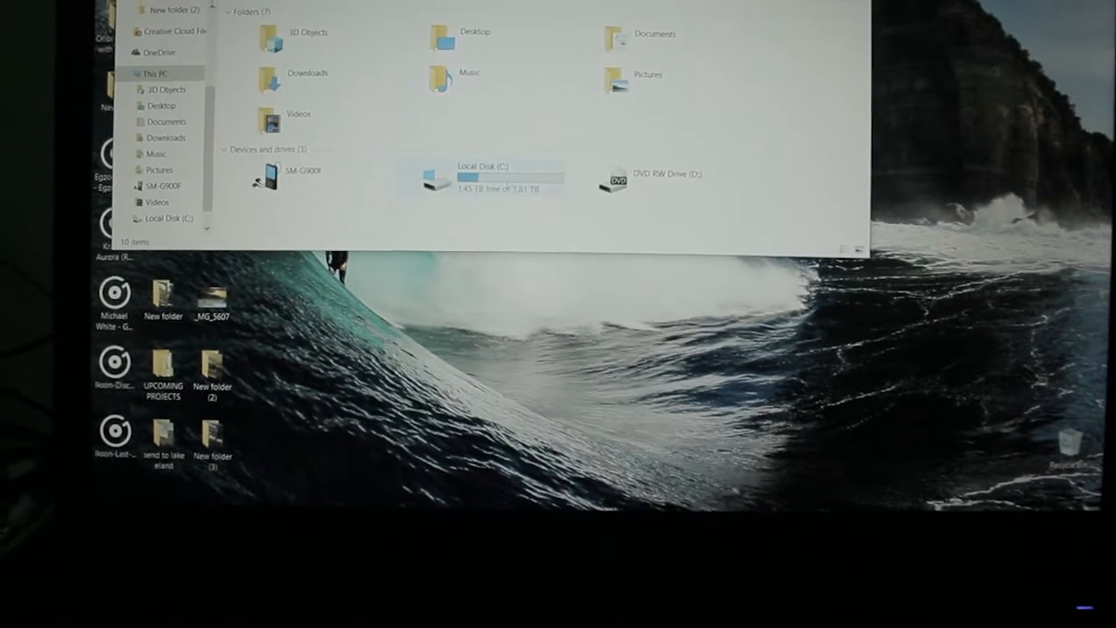
# Step: Browse into the SM-G900F device's internal storage from This PC
pyautogui.click(164, 188)
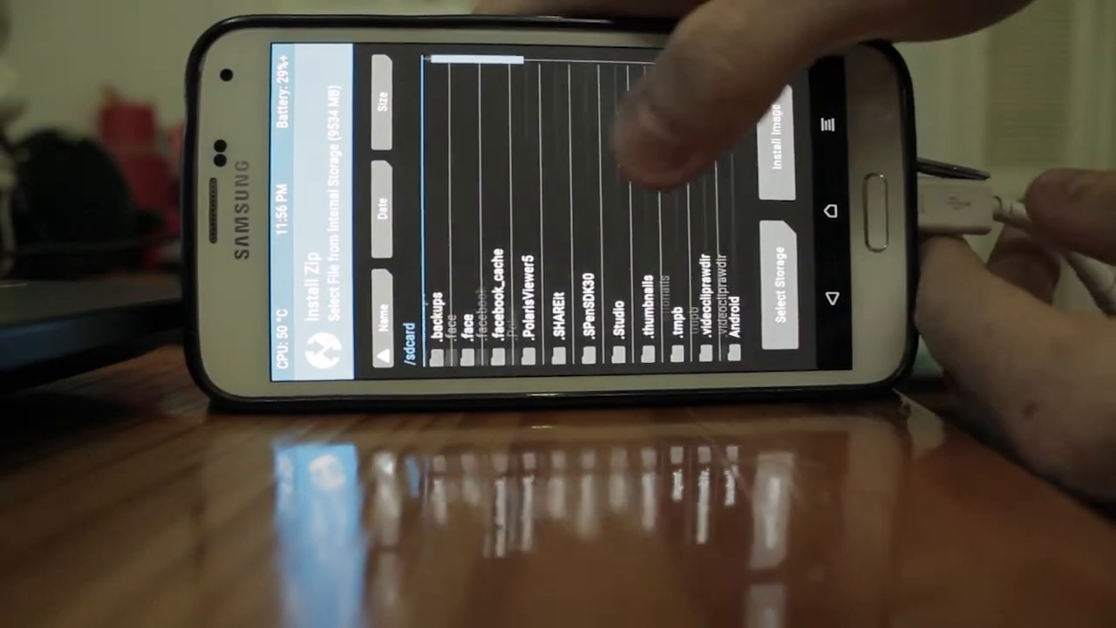
# Step: Flash the SuperSU, custom ROM and GApps zips from /sdcard, then bring up the Reboot menu
pyautogui.click(786, 275)
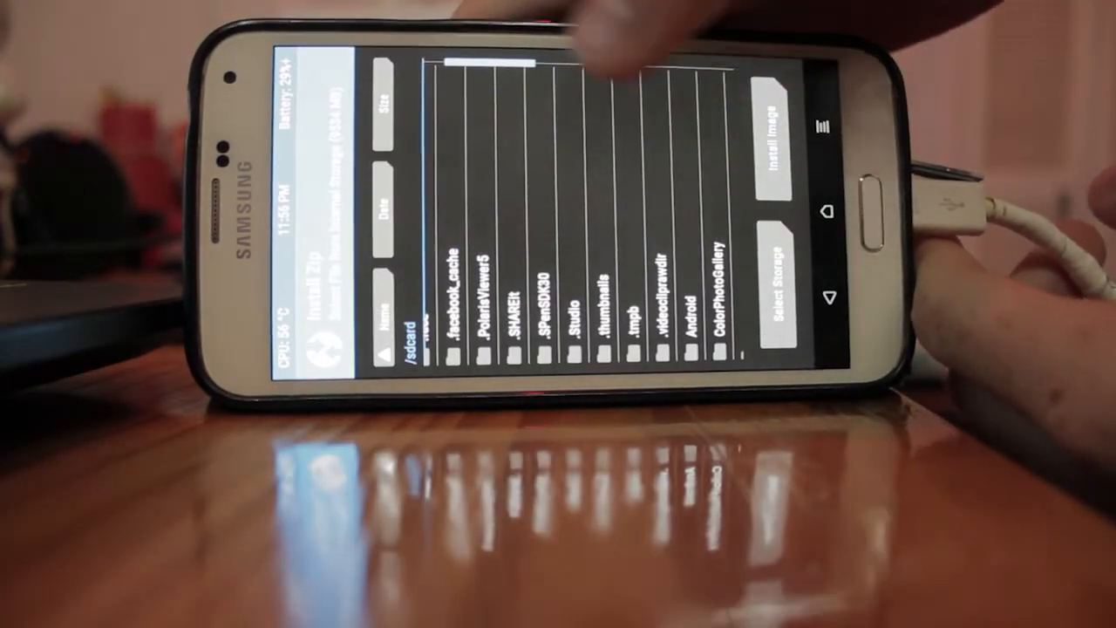
pyautogui.scroll(-3)
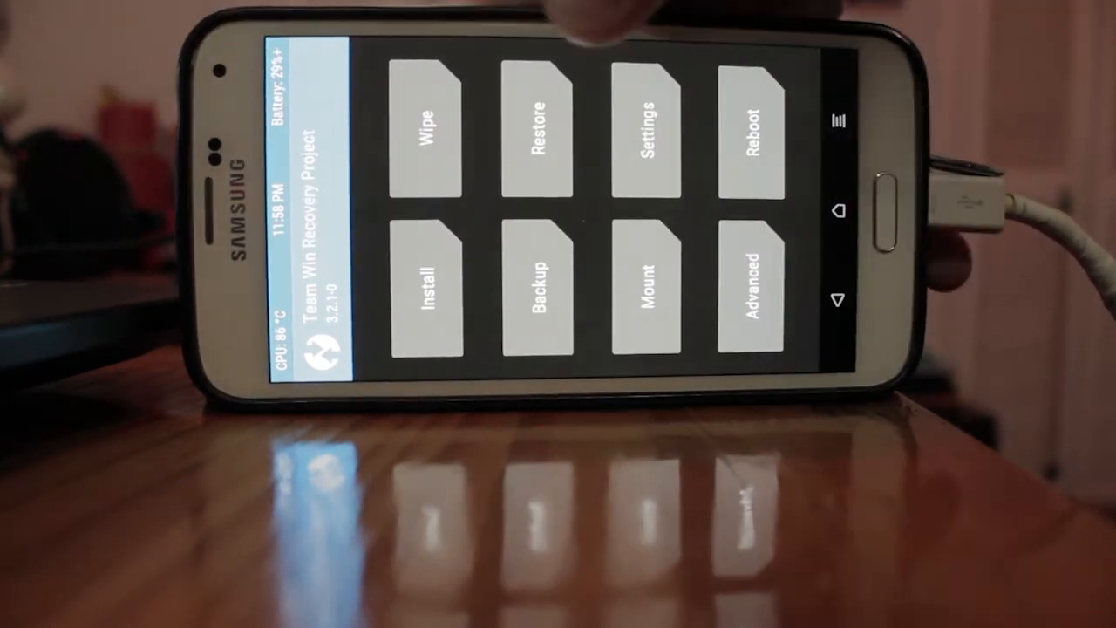
pyautogui.click(750, 131)
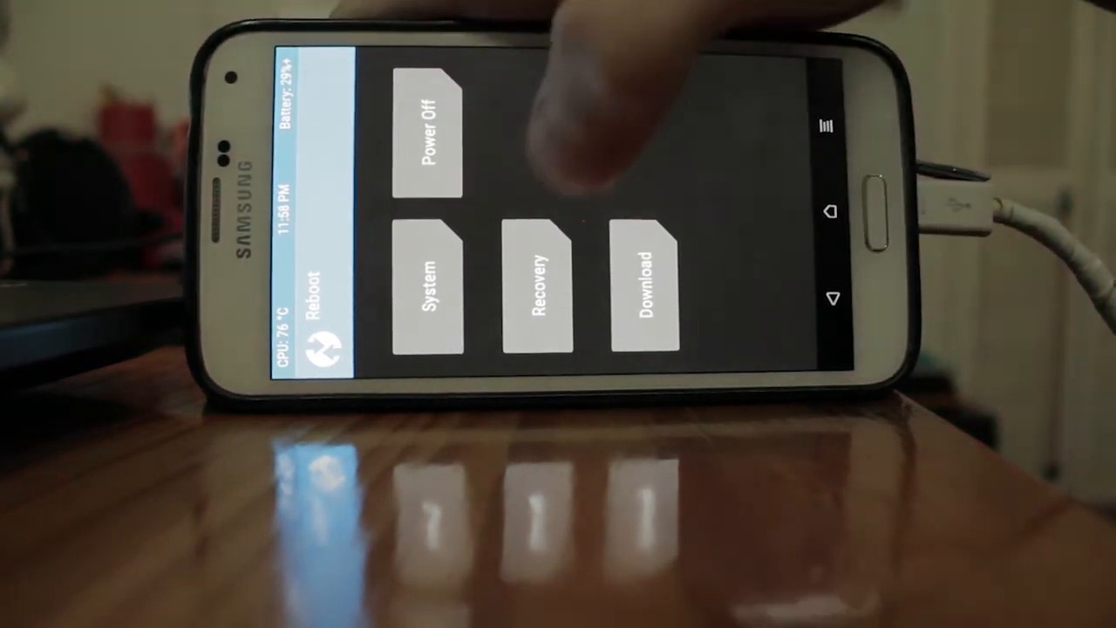